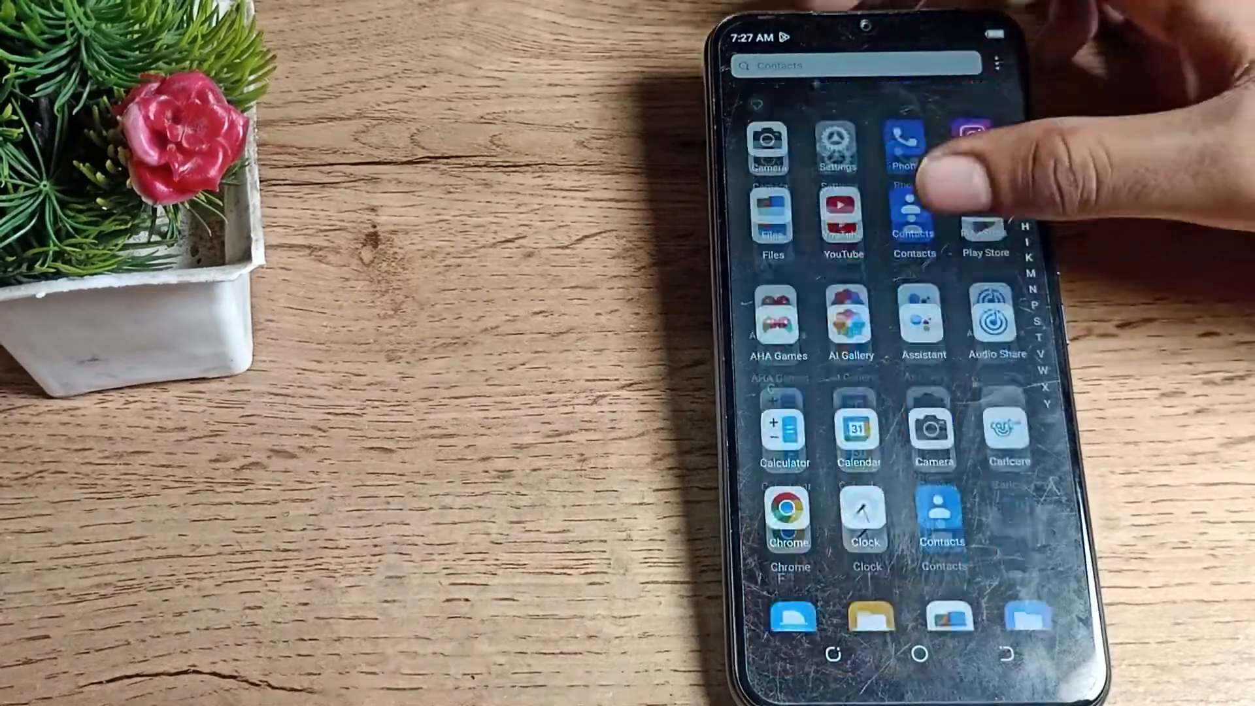
# - Scroll through the Settings app's main category list
pyautogui.scroll(-3)
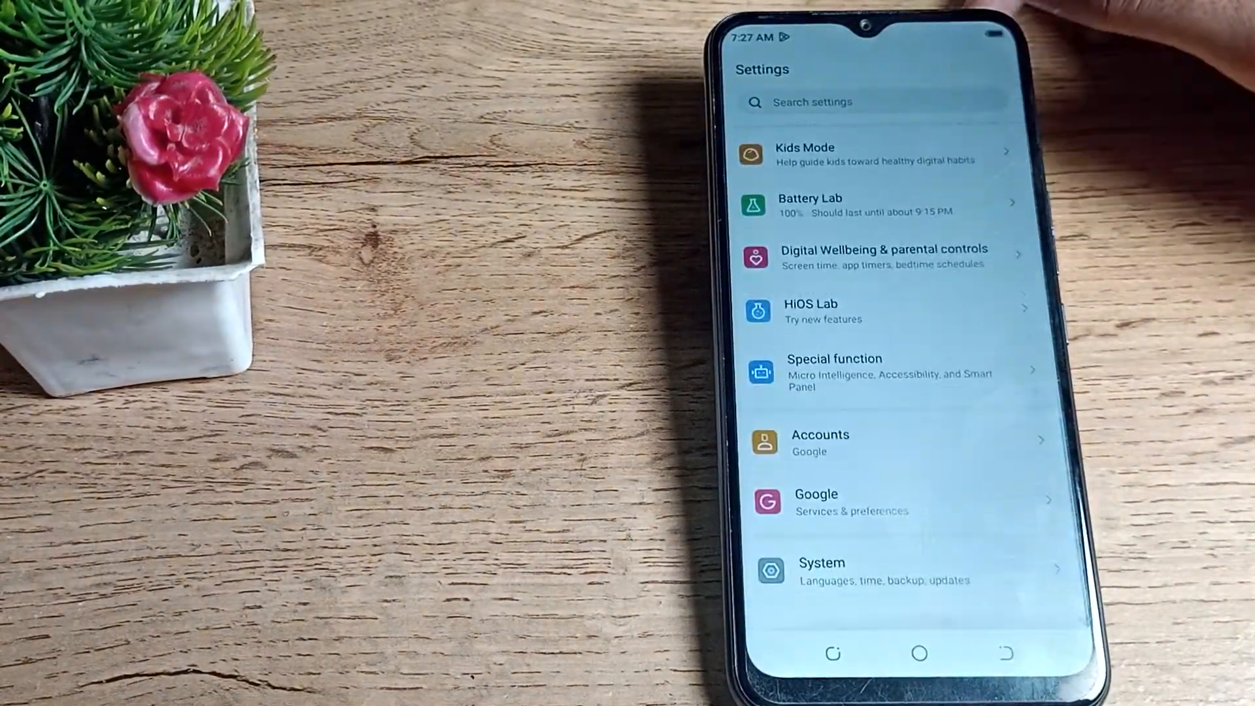
pyautogui.scroll(-3)
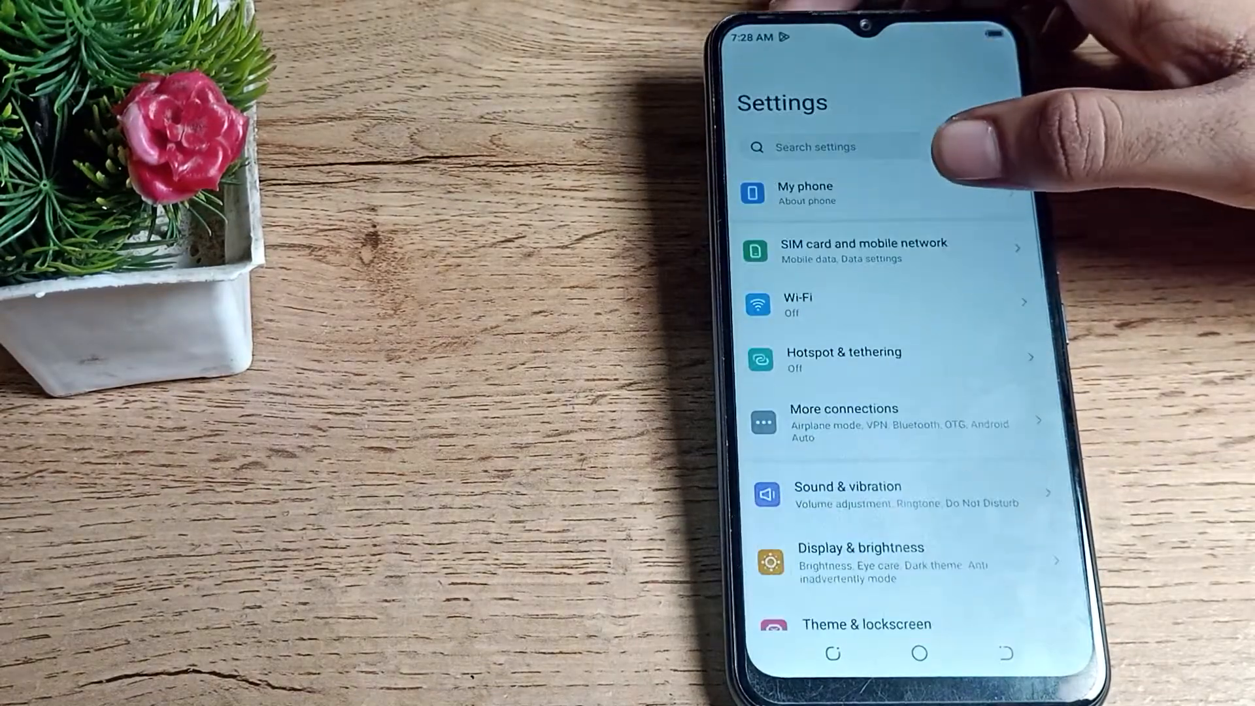
# - Open My phone and scroll down to show the build number
pyautogui.click(805, 192)
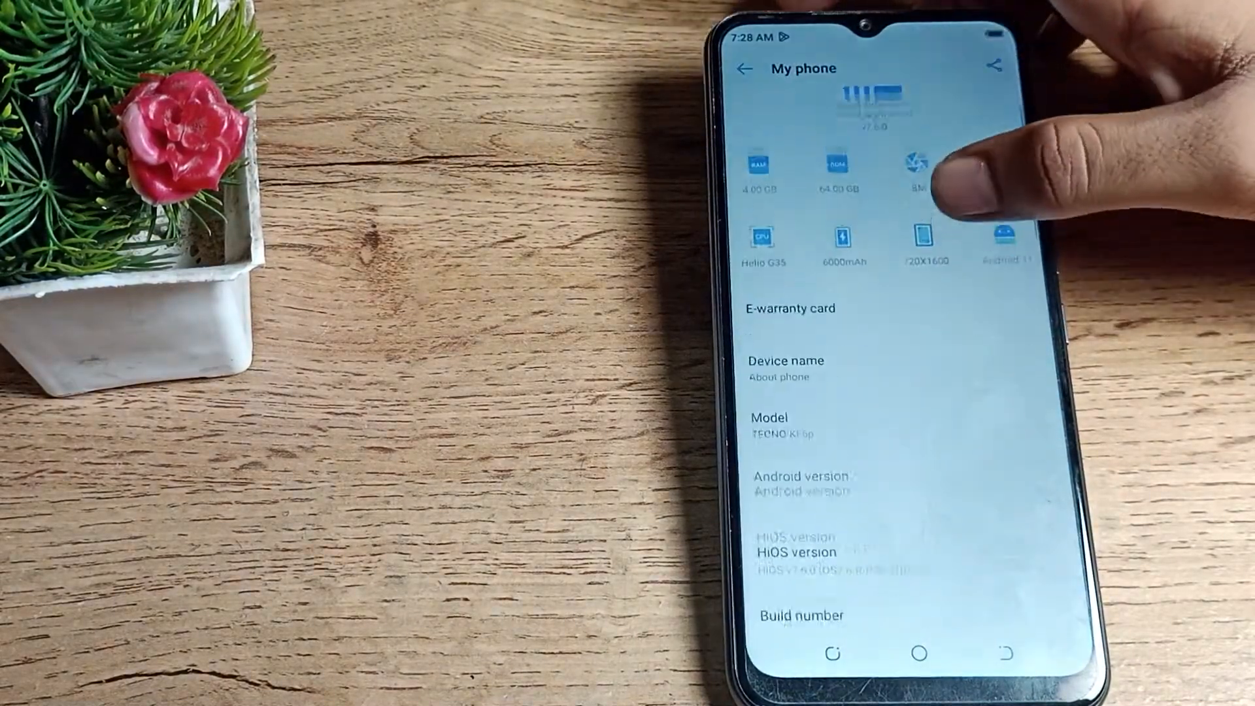
pyautogui.scroll(-3)
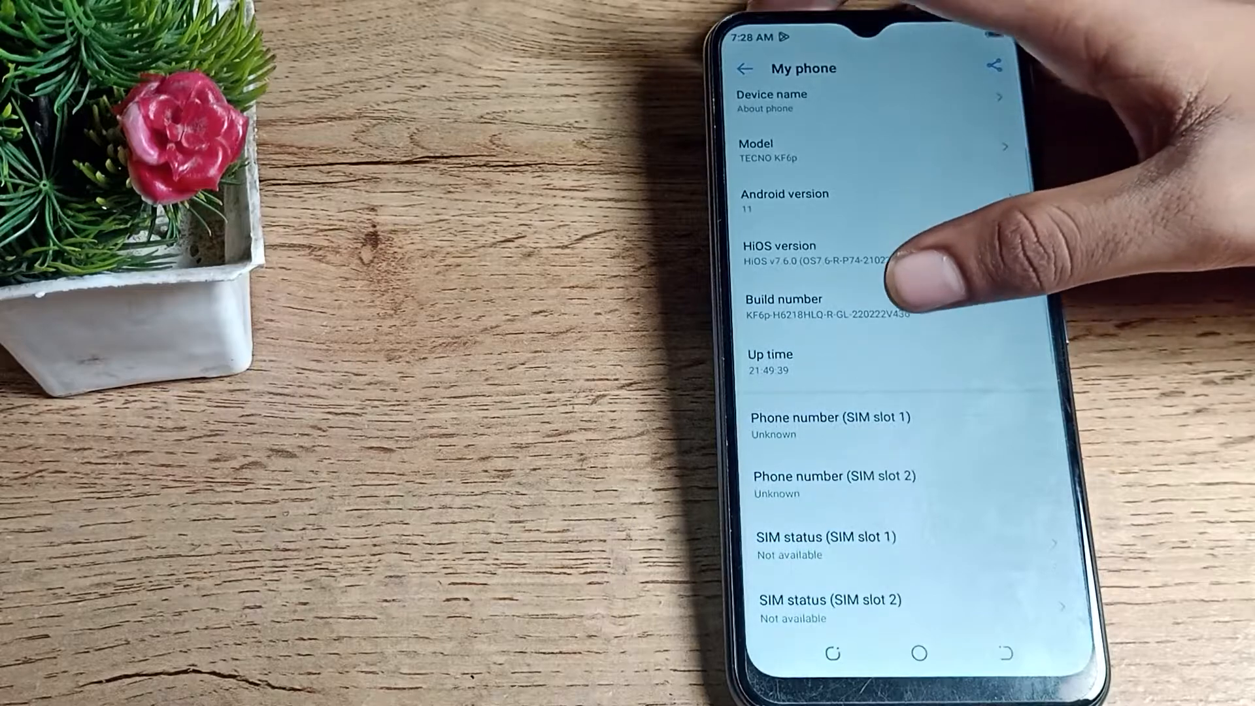
pyautogui.click(832, 311)
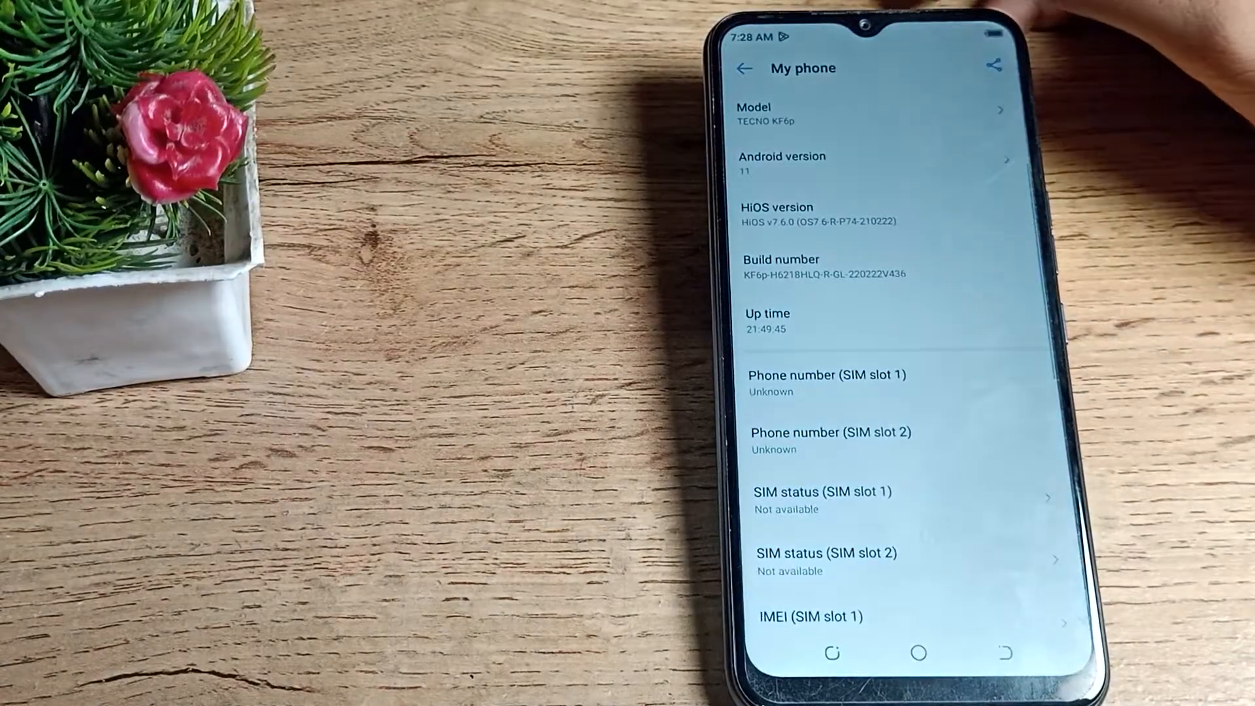
# - Leave the My phone page and go back to the home screen
pyautogui.click(800, 266)
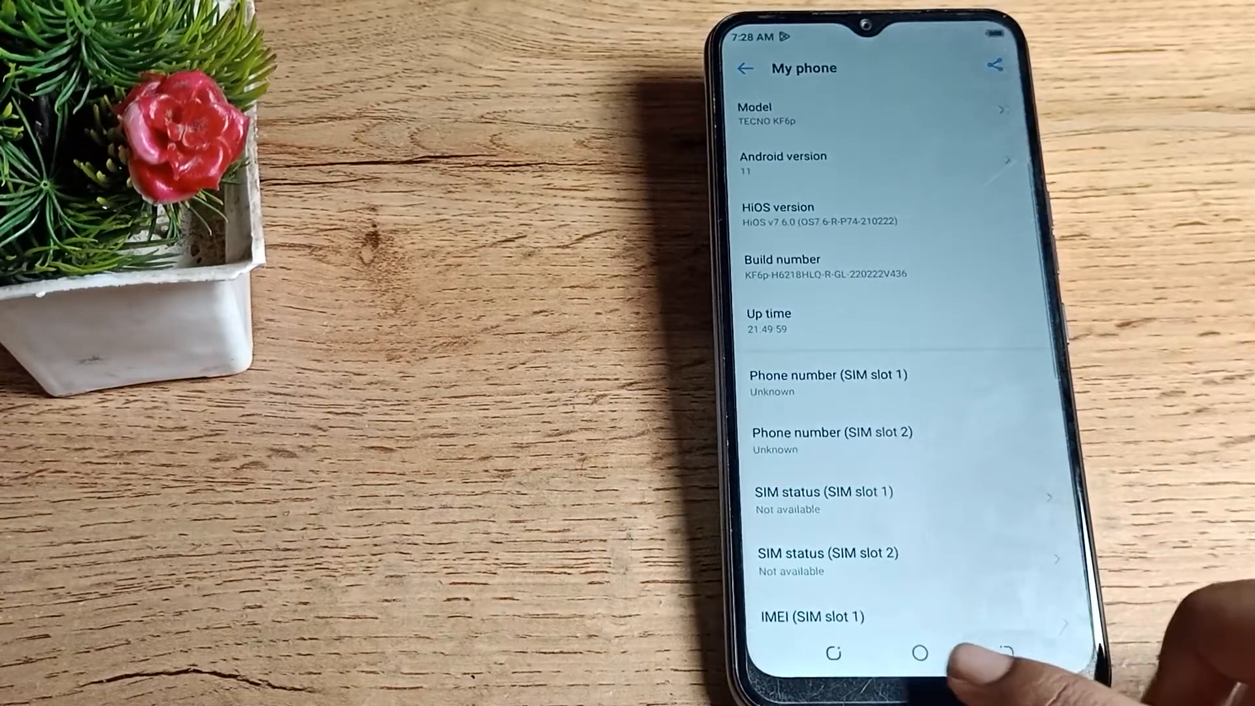
pyautogui.click(920, 653)
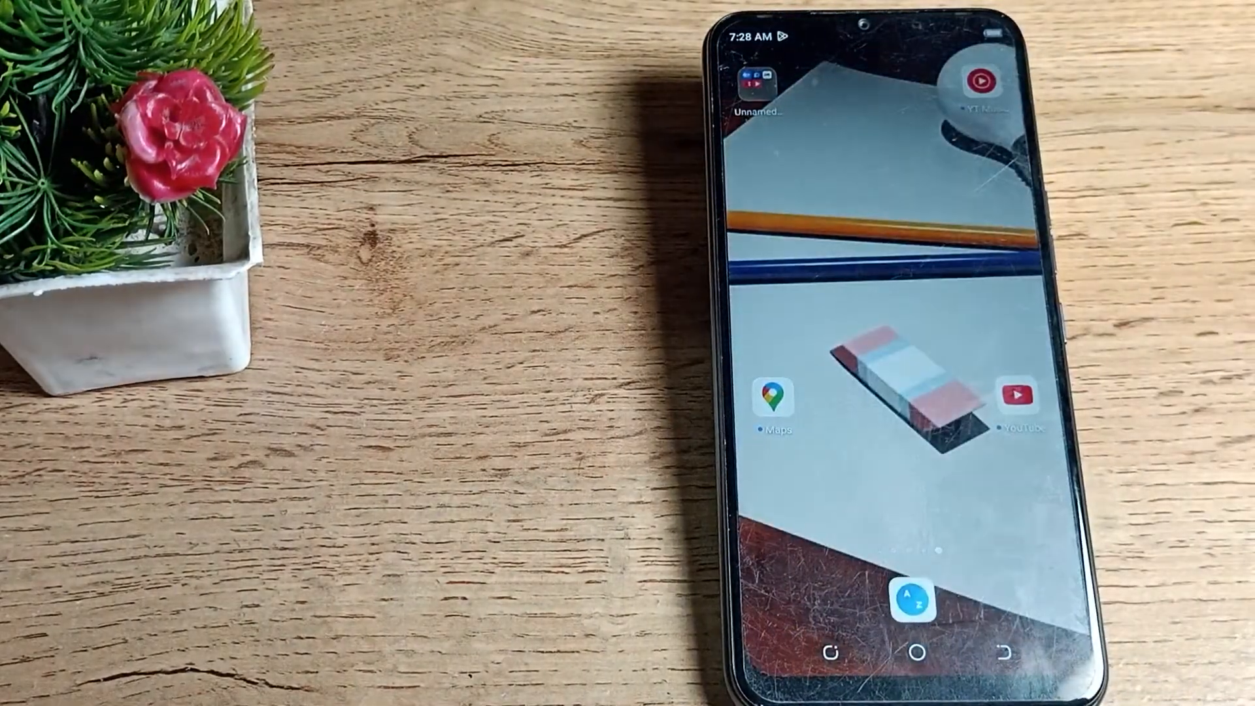